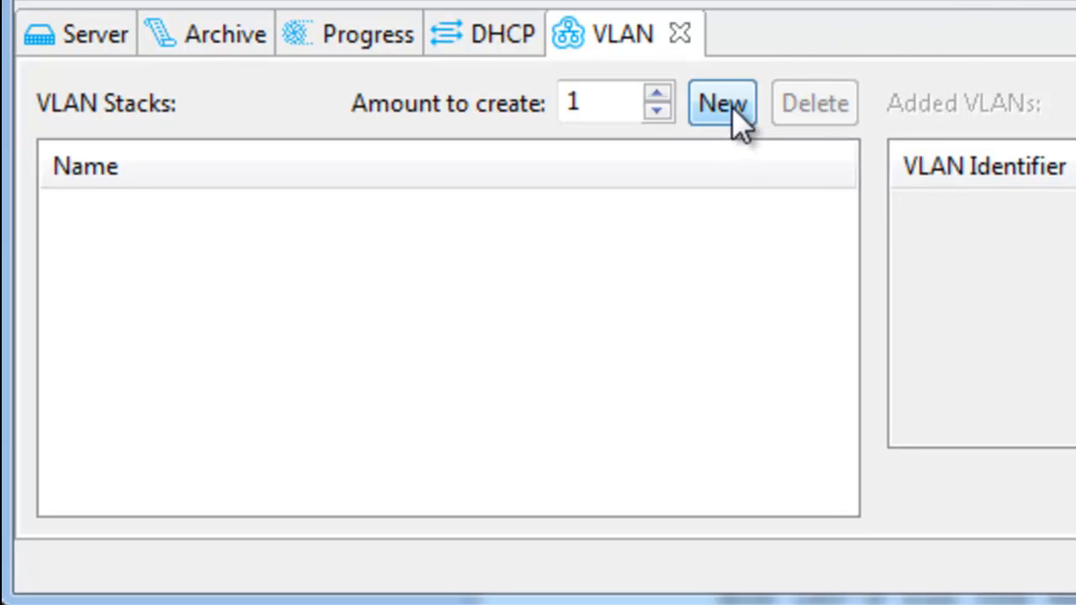
- Create a VLAN stack and add three VLANs with identifier 2: outer, middle, inner
click(721, 103)
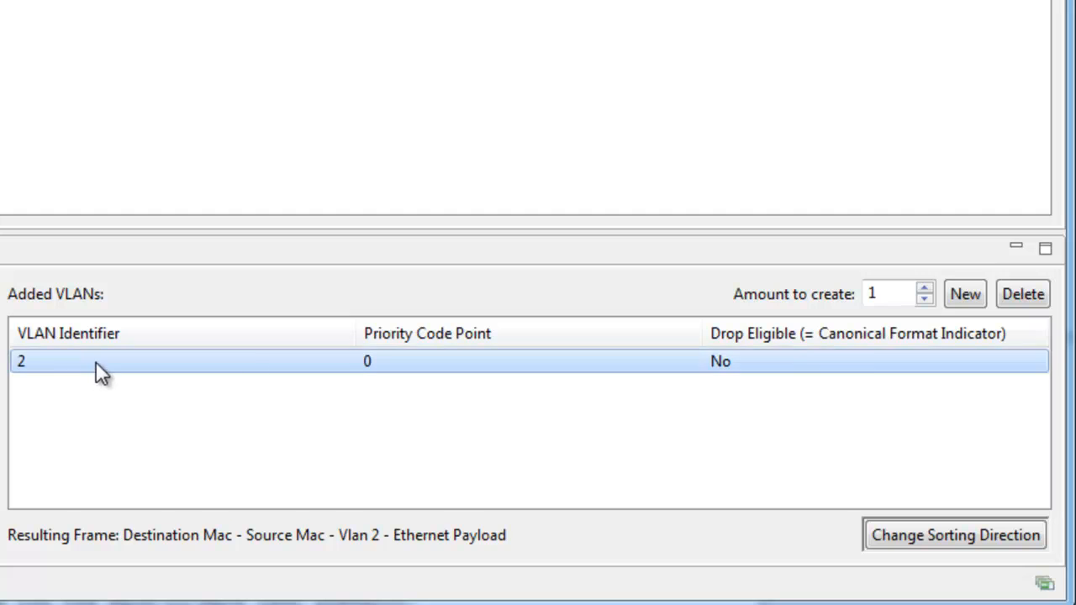
click(965, 292)
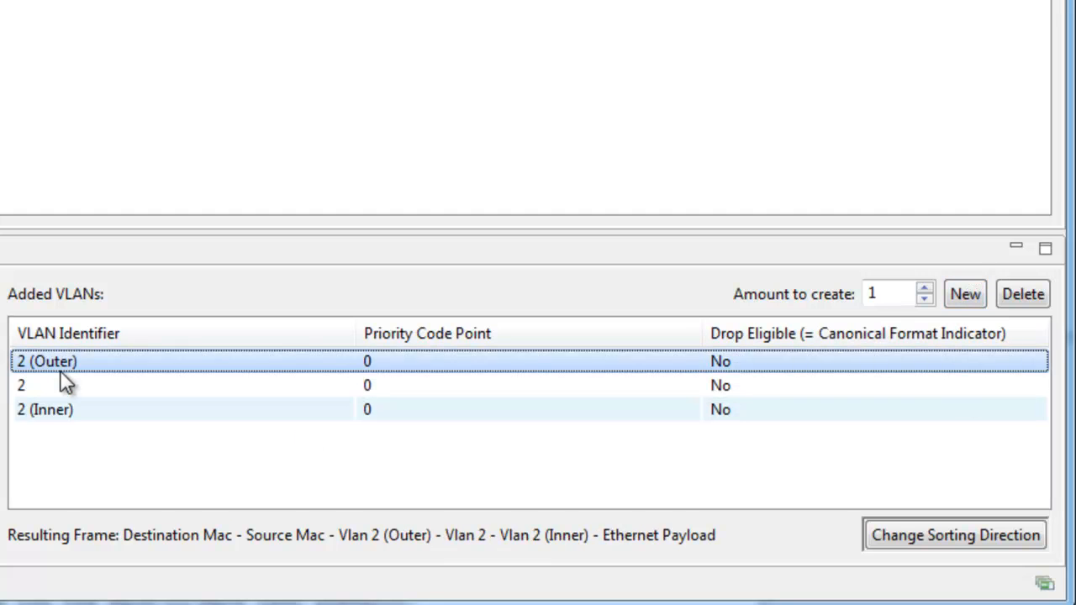
- Set the VLAN identifiers to 123, 125 and 124, outer priority 3
text(123)
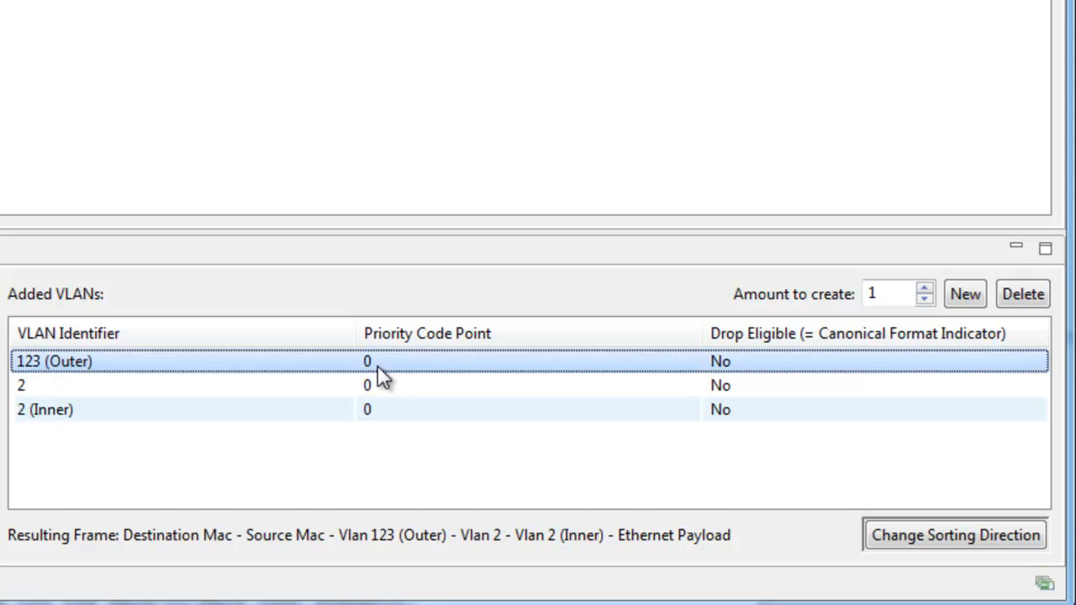
mouse_move(731, 373)
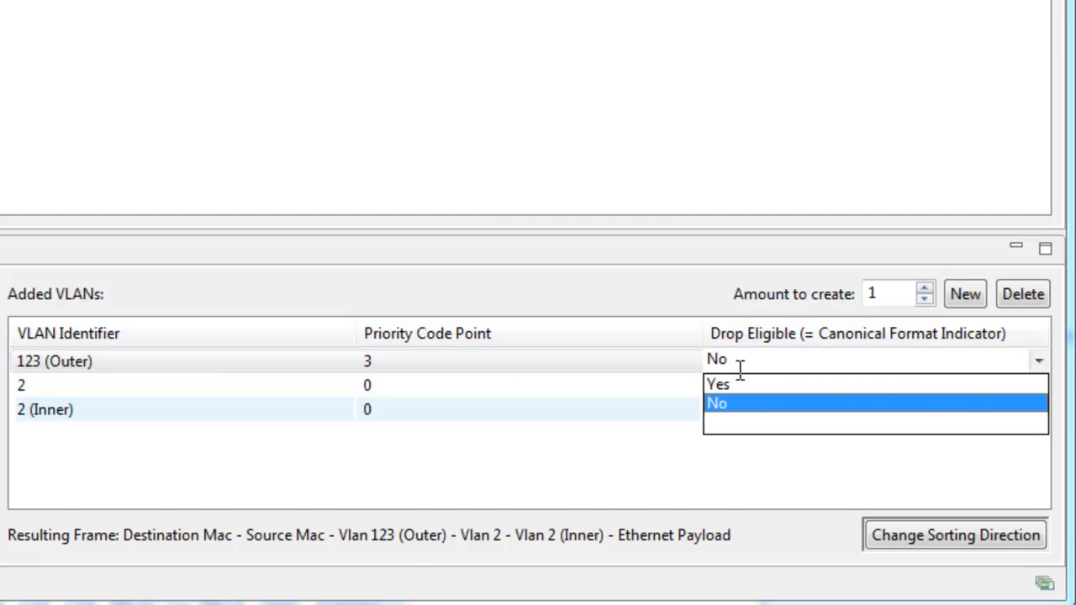
right_click(54, 360)
text(125)
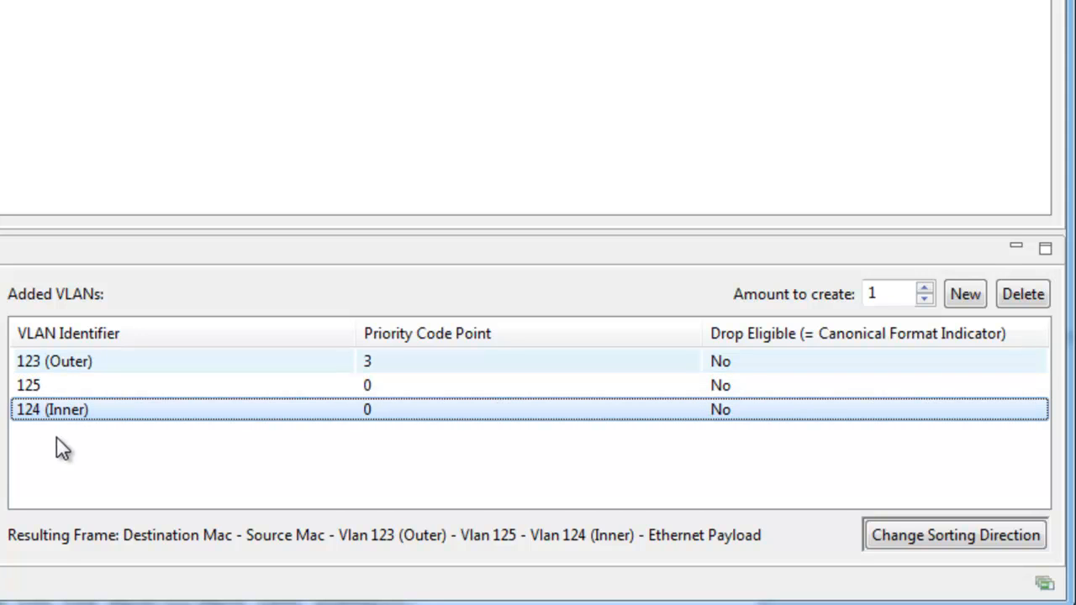
mouse_move(71, 561)
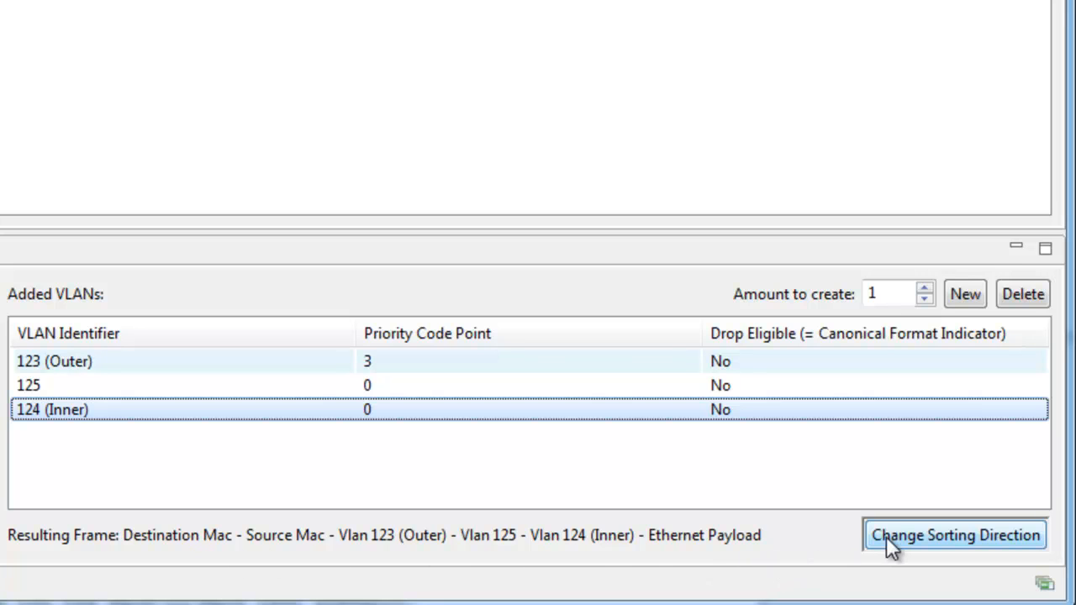
click(955, 534)
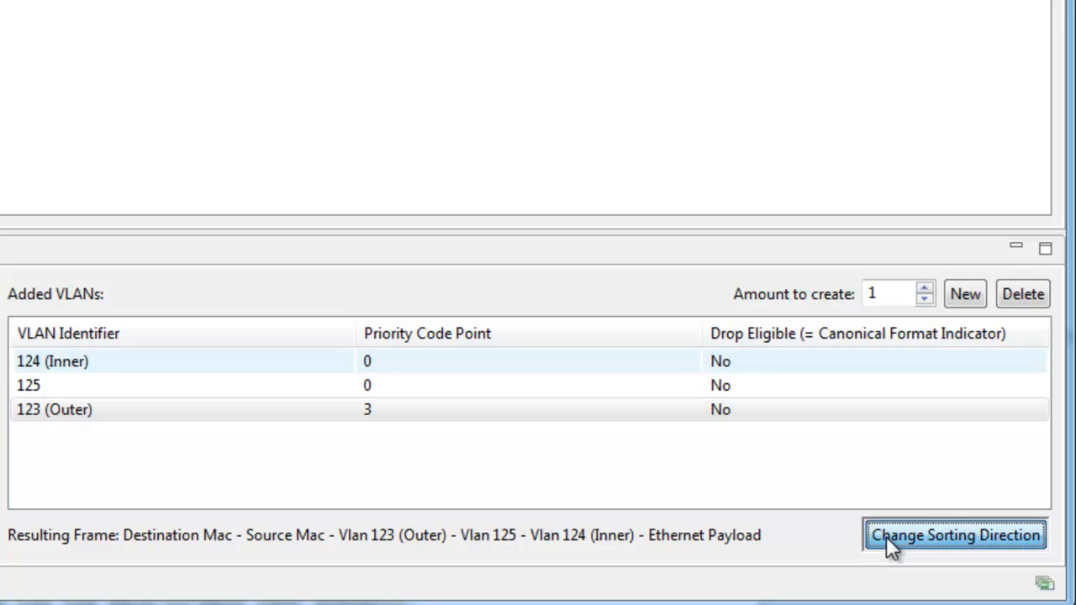
click(955, 534)
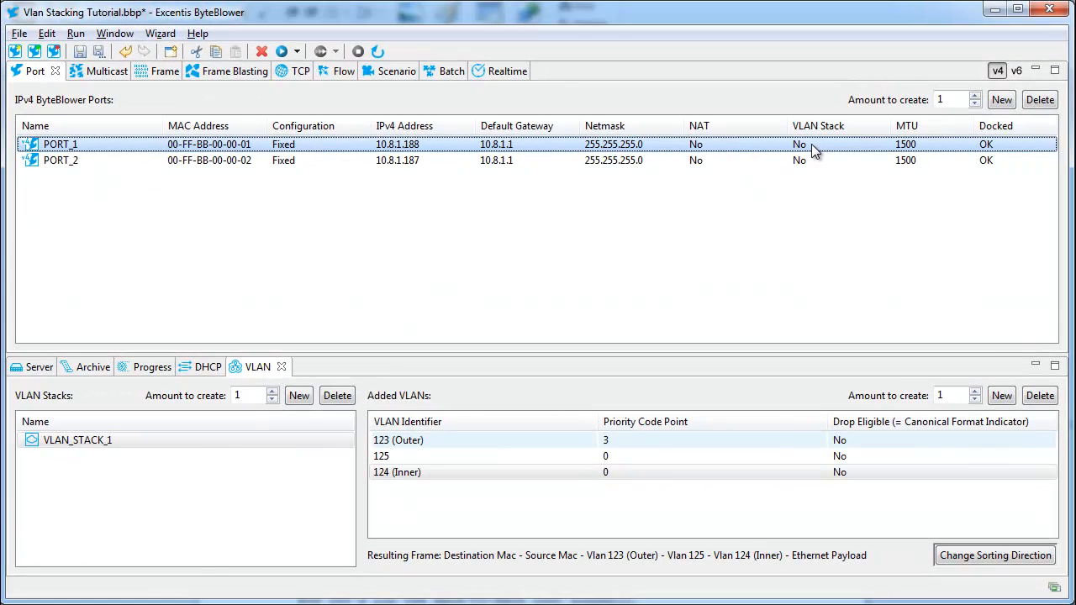
- Assign VLAN_STACK_1 to PORT_1 and PORT_2 and run the back-to-back scenario
click(824, 145)
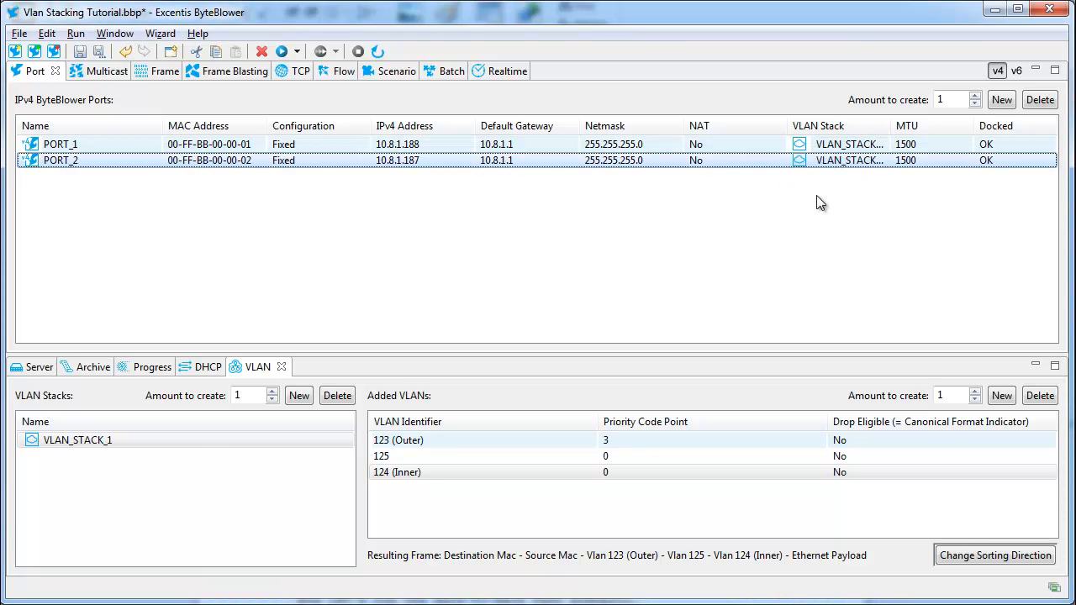
mouse_move(485, 222)
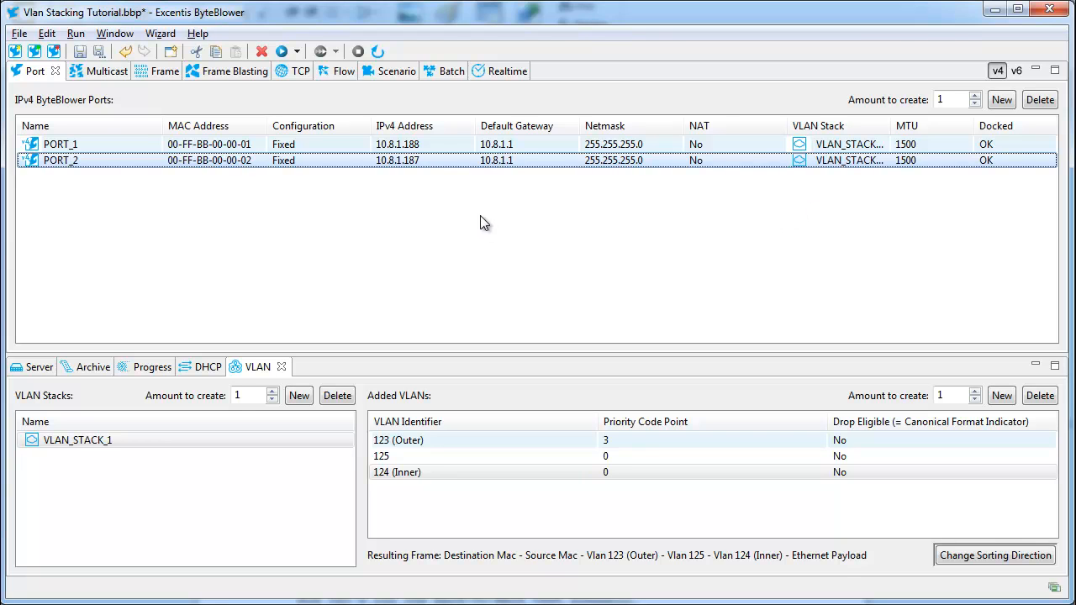
mouse_move(282, 51)
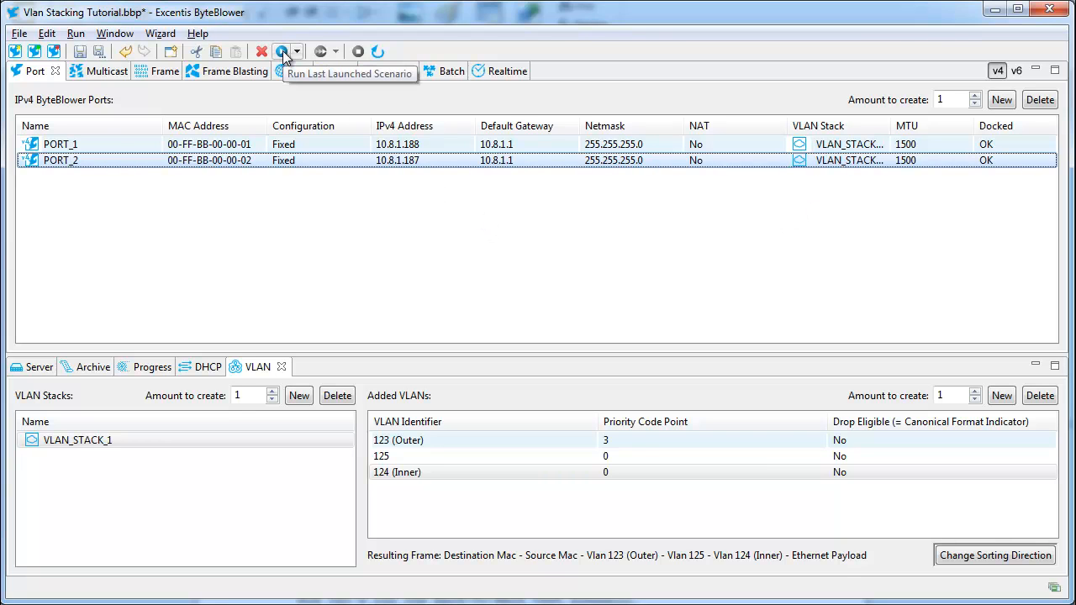
click(282, 51)
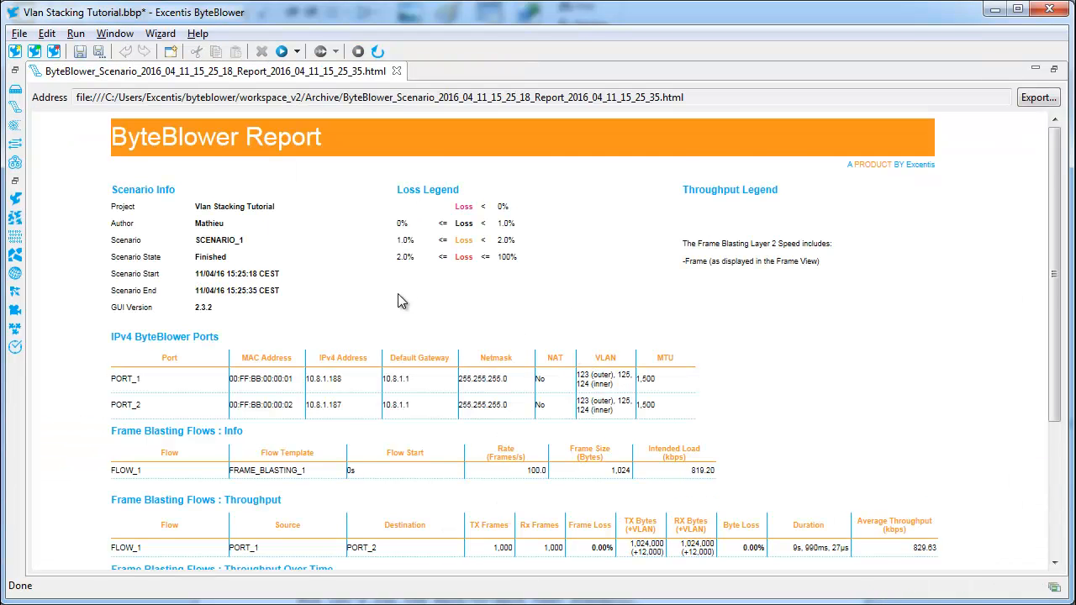
- Scroll the report to the VLAN column listing 123 outer, 125 and 124 inner
scroll(down, 3)
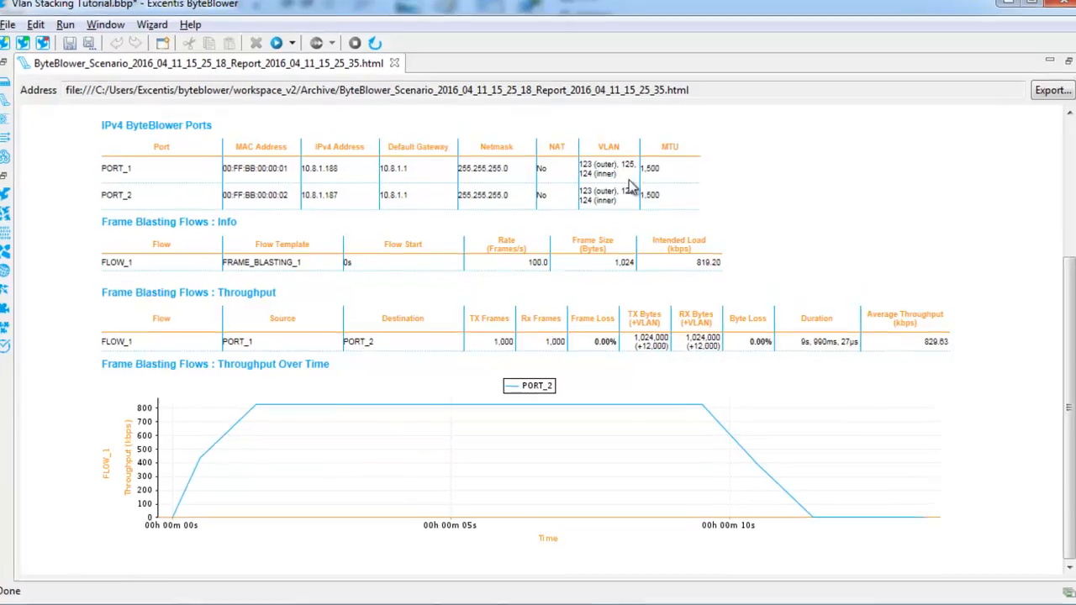